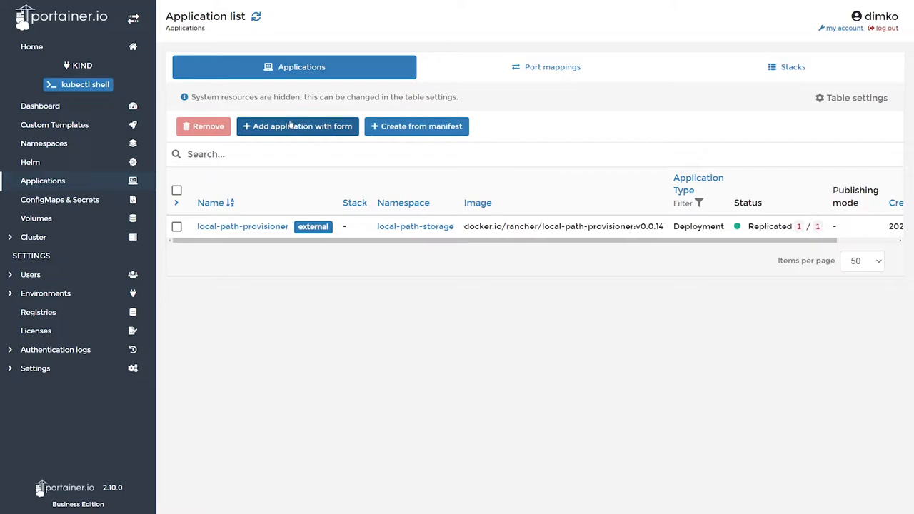
Start an application from the form for dimko-portainer in portainer-101, entering image hello-world.
left_click(297, 126)
type("dimko-portainer")
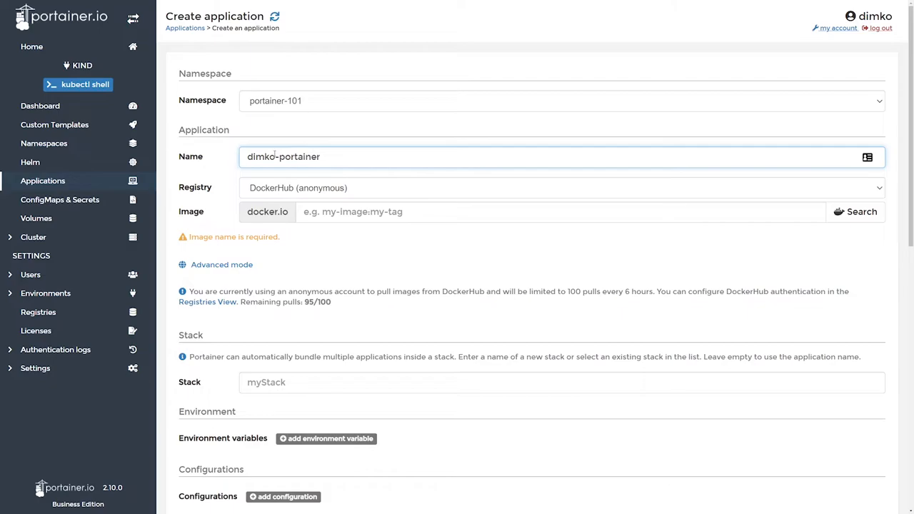
type("hello-world")
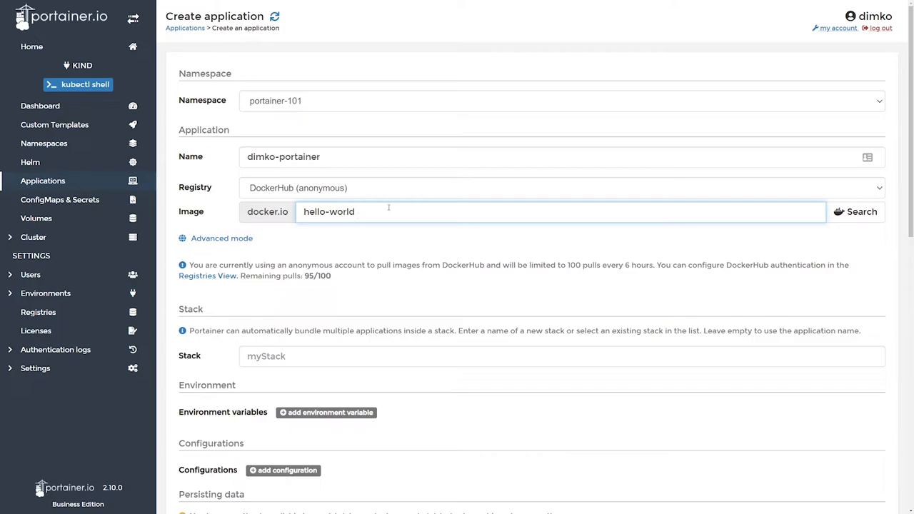
Scroll down to the stack, environment, configuration and resource reservation sections.
scroll("down", 3)
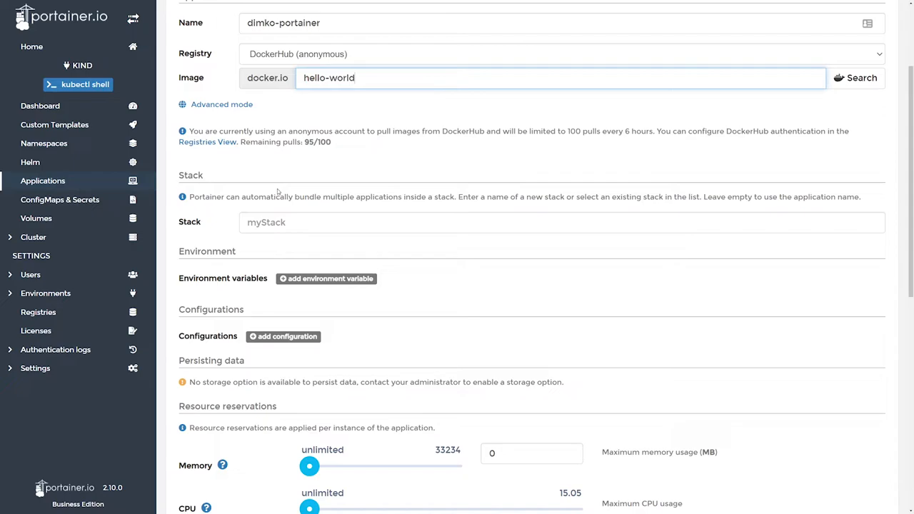
scroll("down", 3)
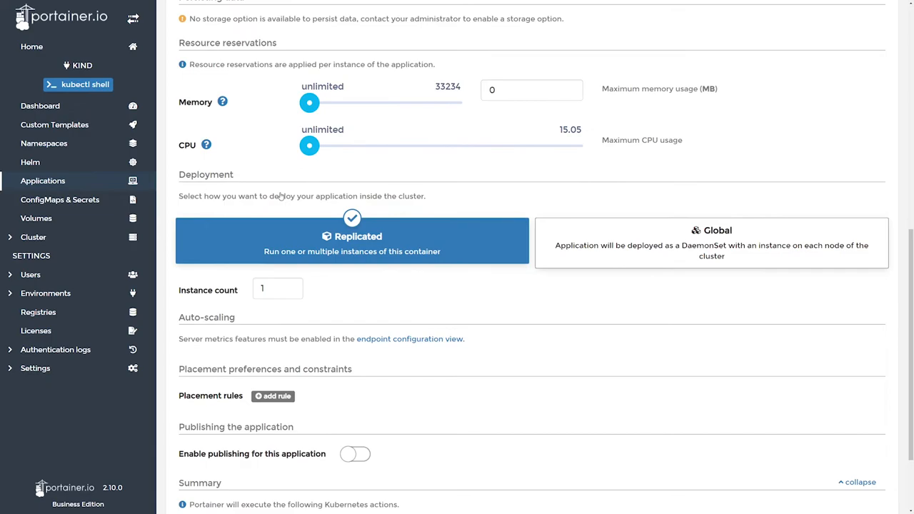